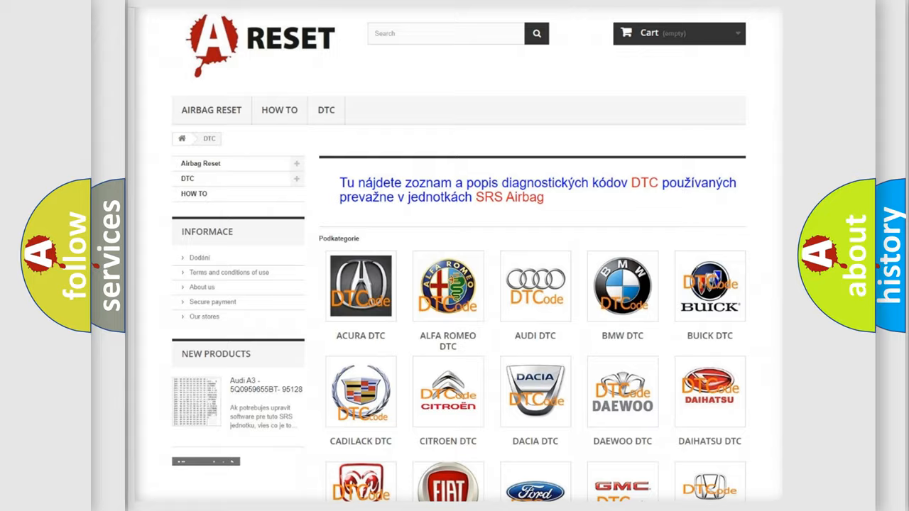
# Scroll down the DTC brands page toward the Chevrolet codes tile.
pyautogui.scroll(-3)
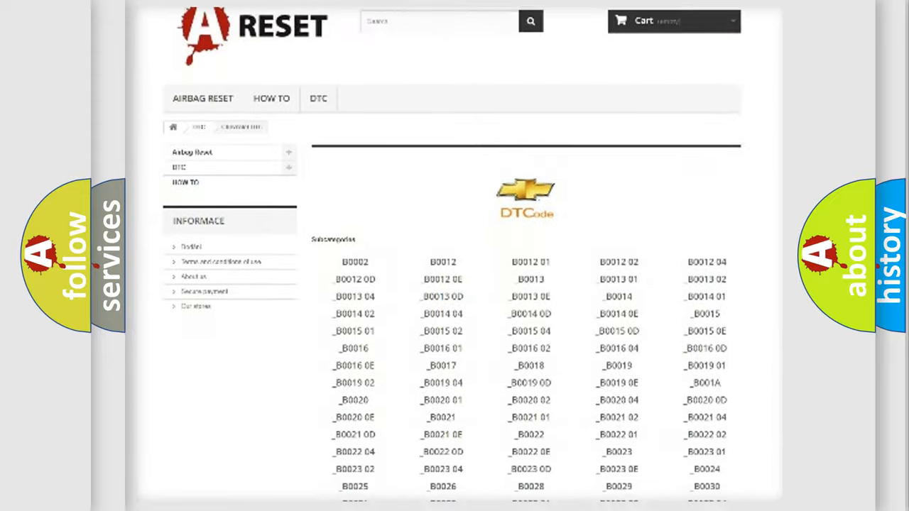
pyautogui.scroll(-3)
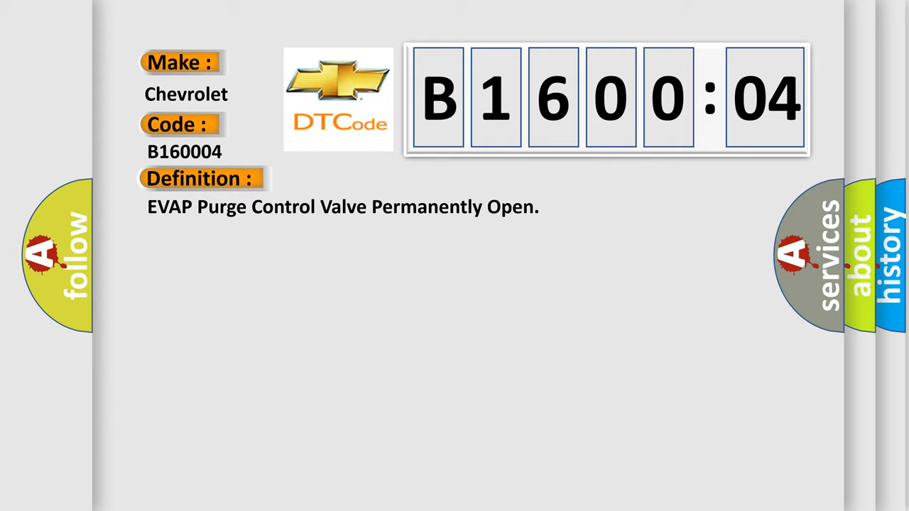
# Advance the slide to show the B160004 description: purge control valve stuck permanently open.
pyautogui.click(370, 179)
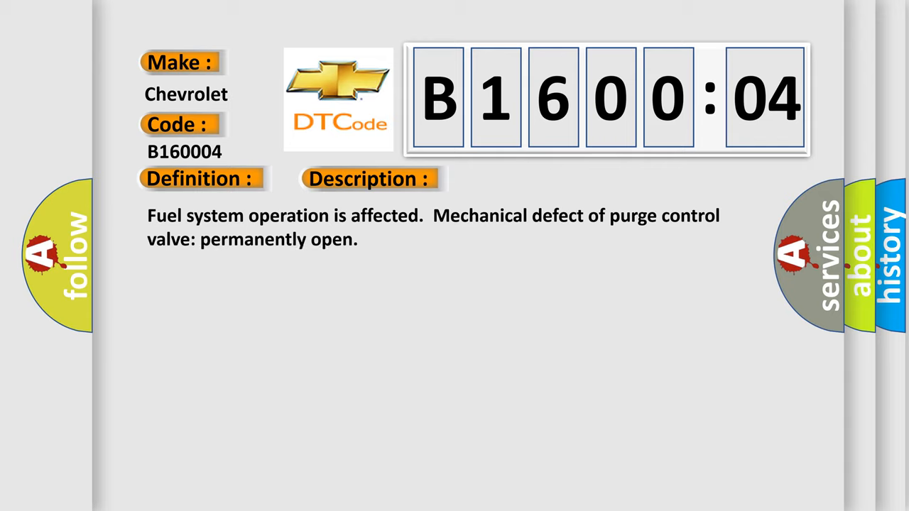